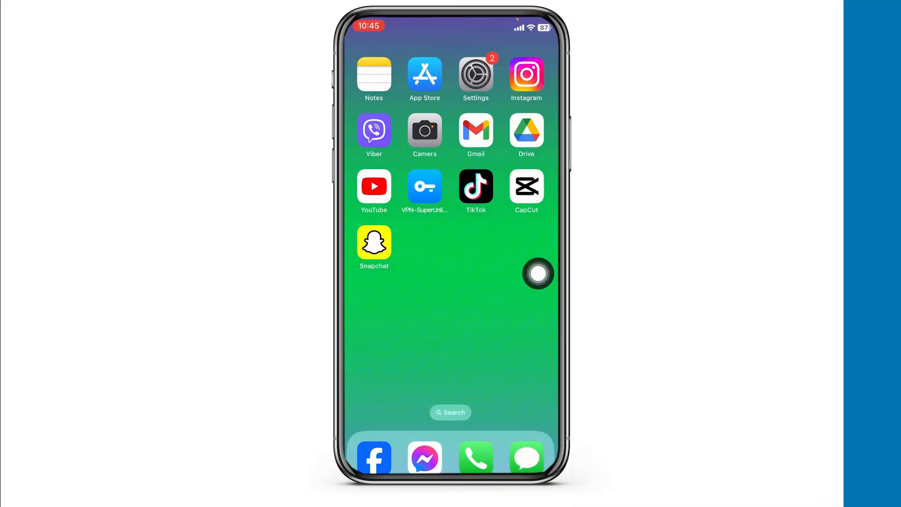
Step: Launch Settings from the Home Screen and go to the Apple ID account page
{"action": "left_click", "coordinate": [475, 74]}
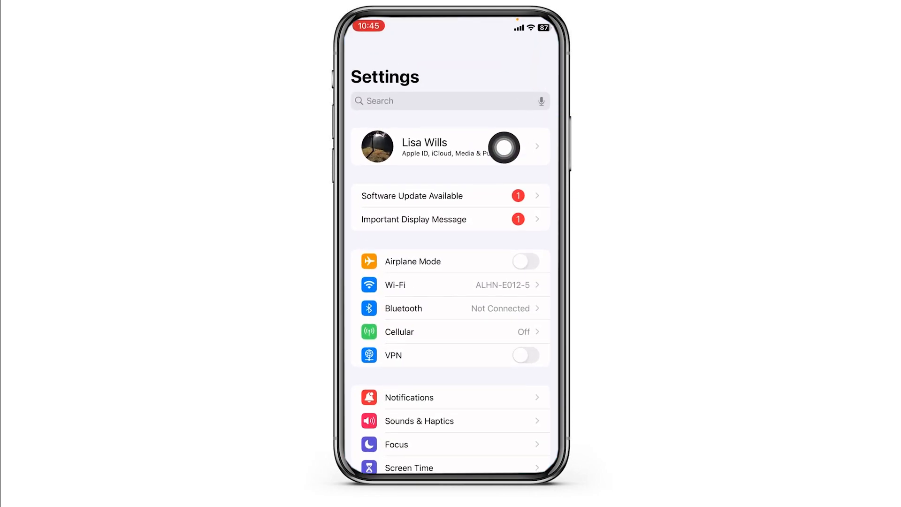
{"action": "left_click", "coordinate": [450, 145]}
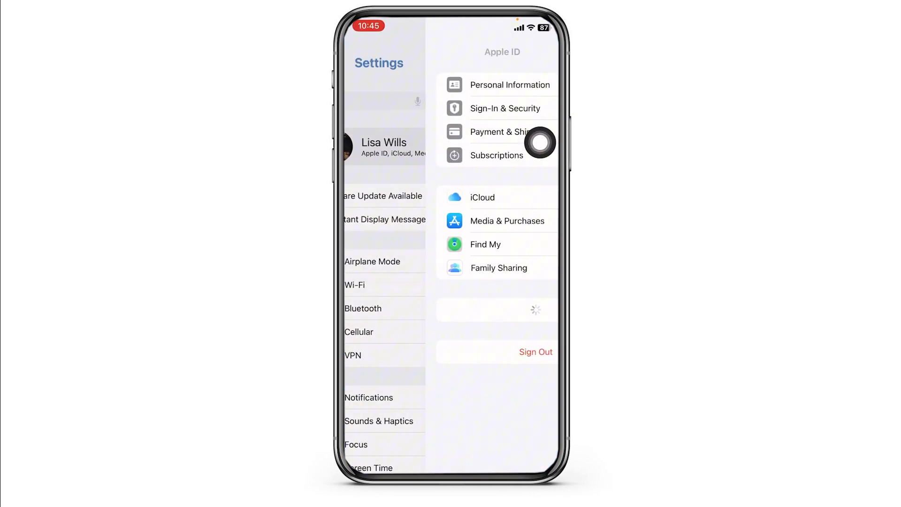